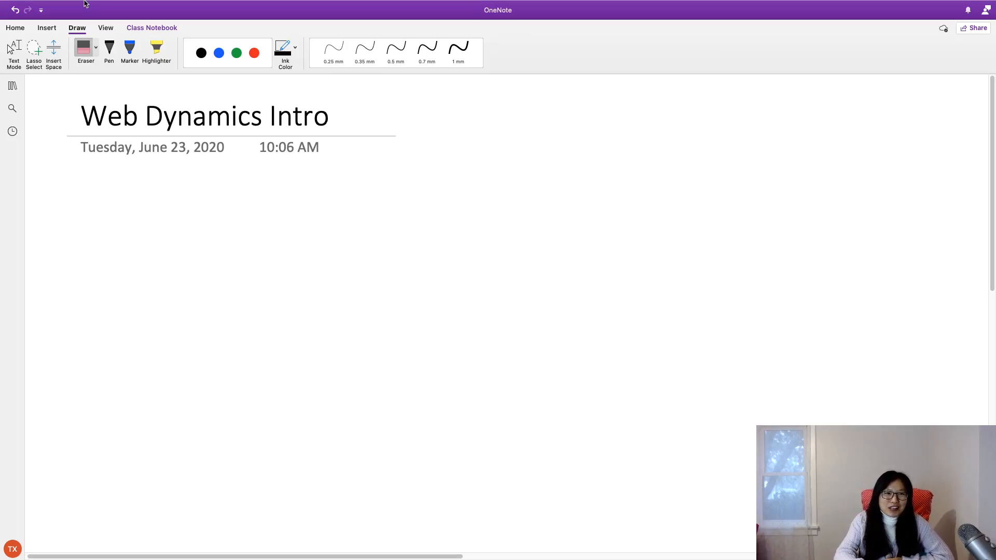
- Select the black pen at 0.5 mm thickness on the Draw tab
click(108, 51)
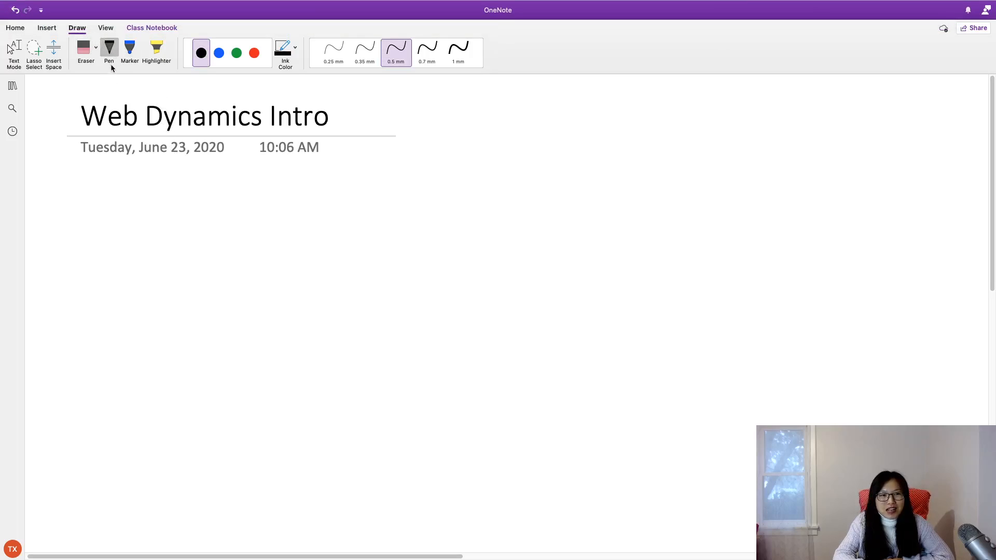
mouse_move(187, 312)
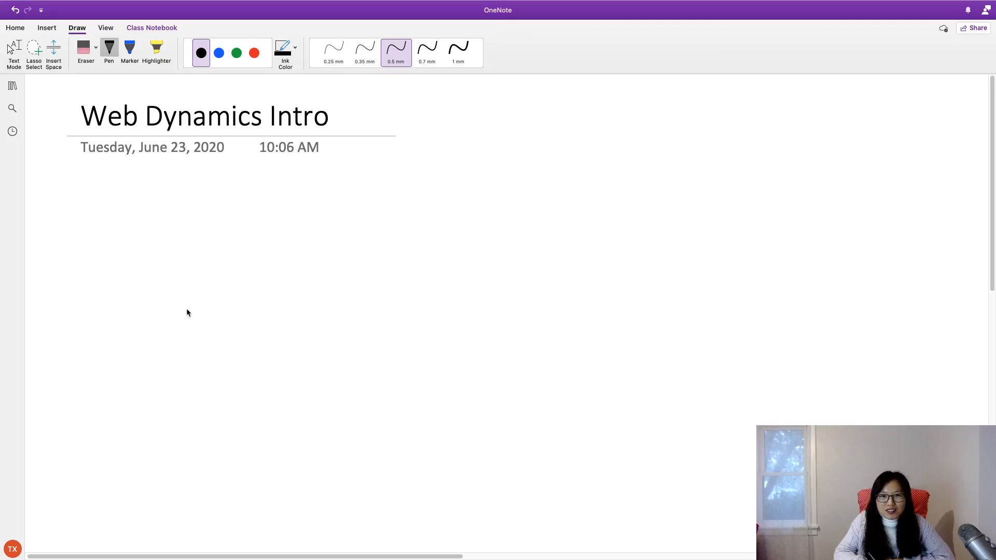
mouse_move(172, 318)
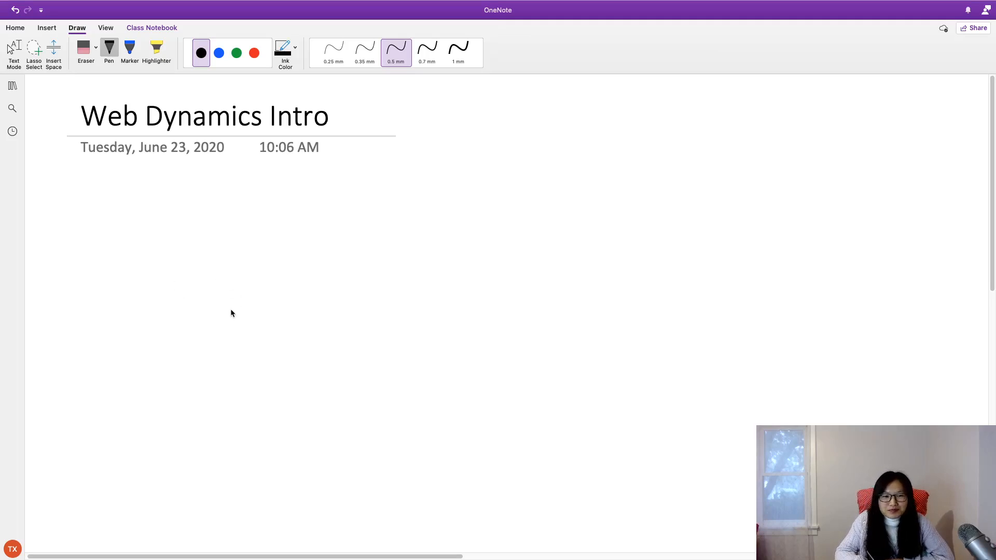
mouse_move(176, 210)
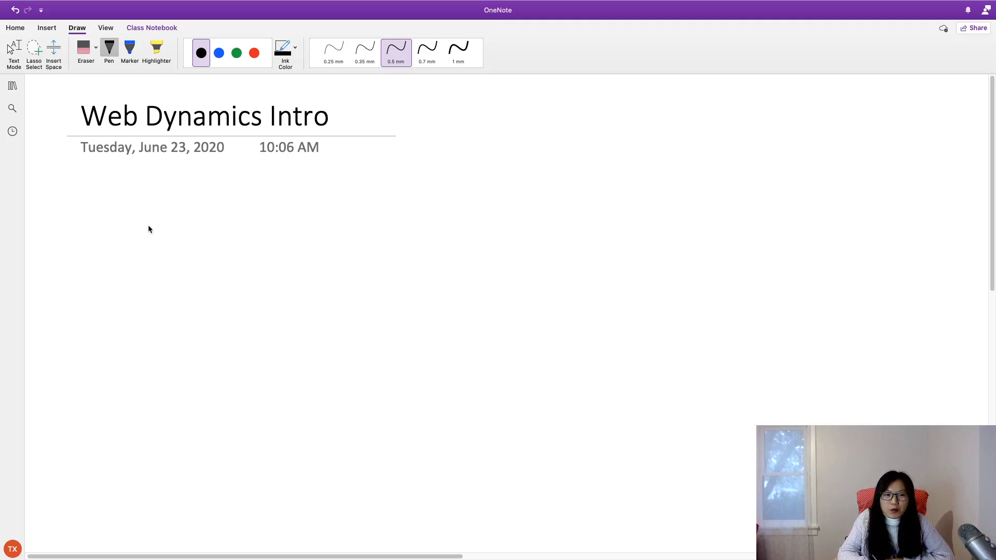
- Sketch the laptop screen outline and base with keyboard keys
drag(137, 221, 287, 314)
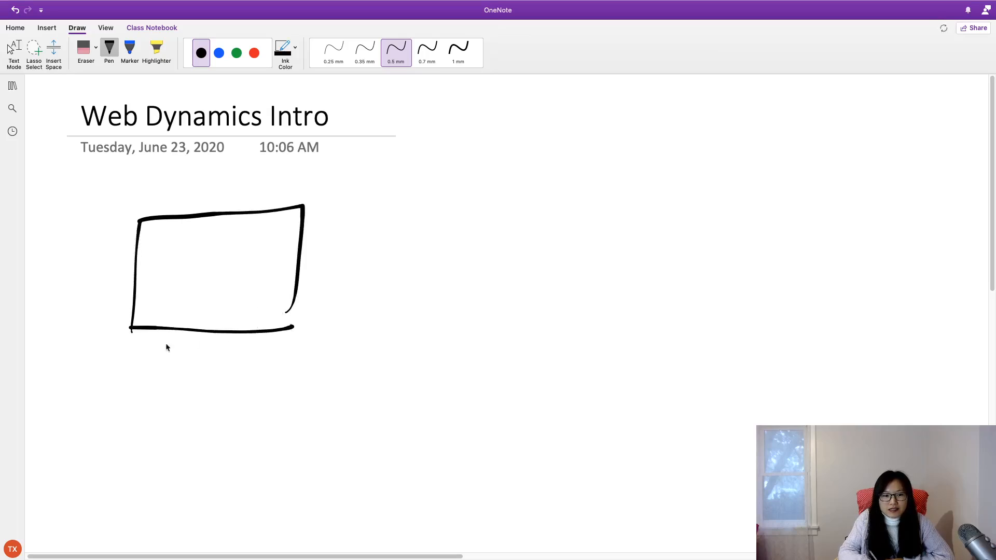
drag(131, 329, 296, 353)
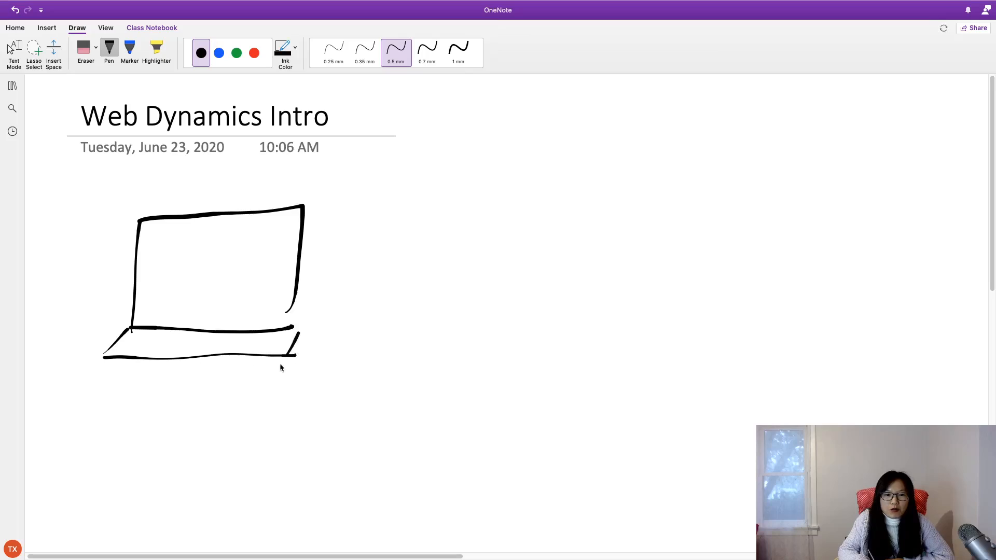
drag(124, 348, 260, 348)
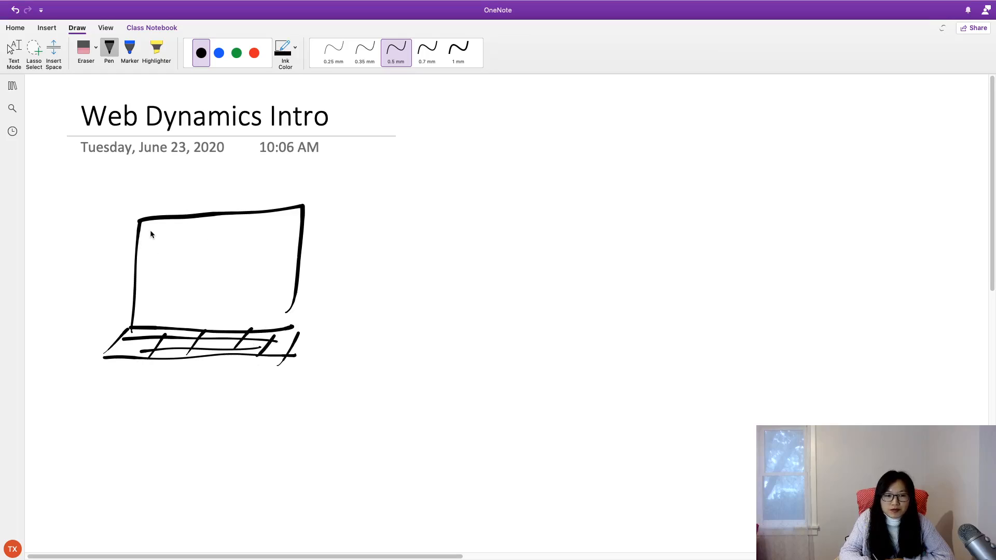
- Draw the inner screen border and write an underlined 'click me' on the screen
drag(145, 228, 145, 267)
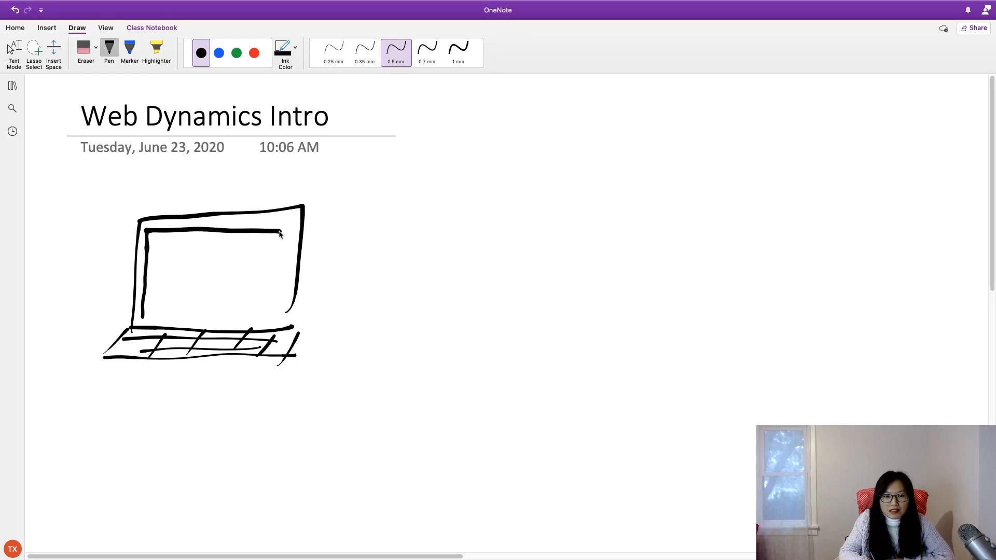
drag(147, 226, 276, 312)
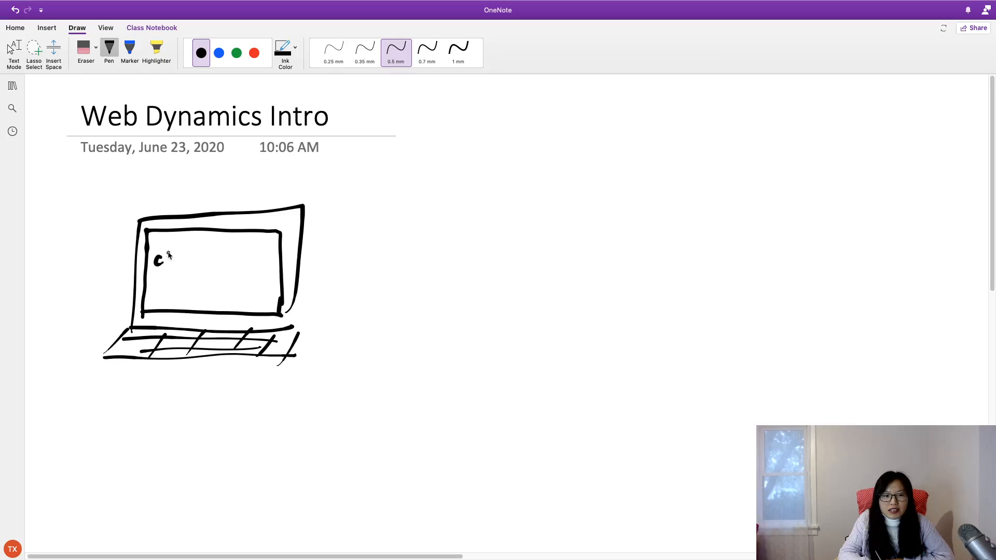
drag(152, 260, 222, 267)
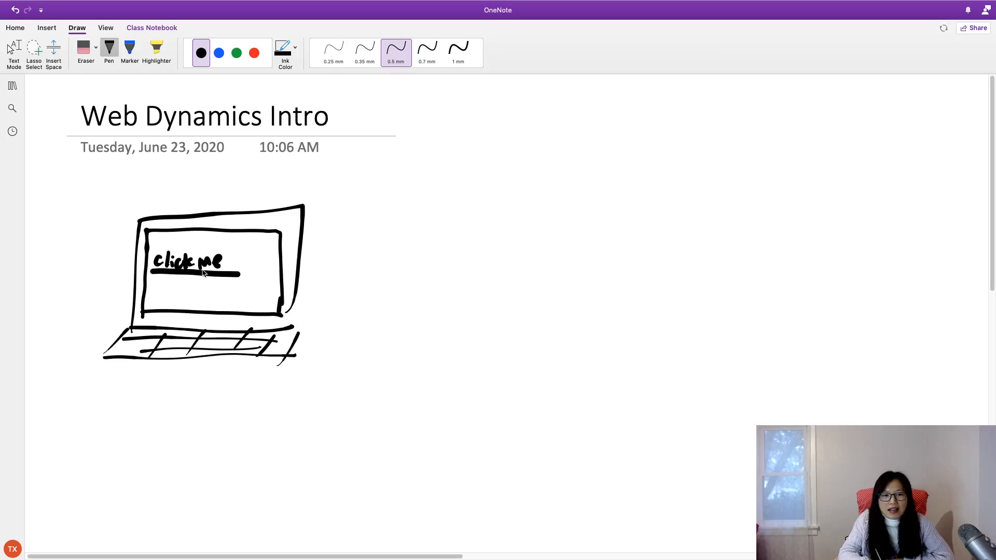
mouse_move(256, 263)
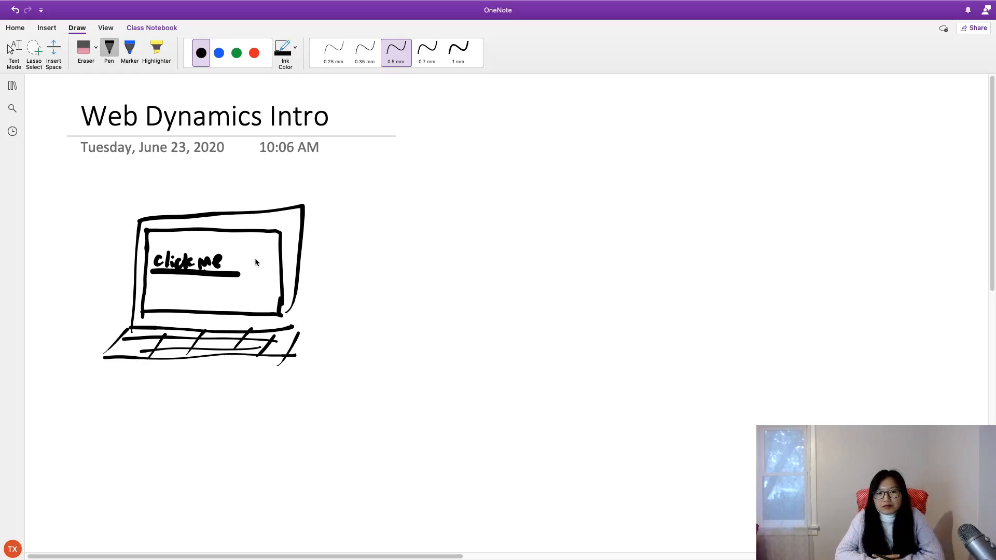
mouse_move(291, 242)
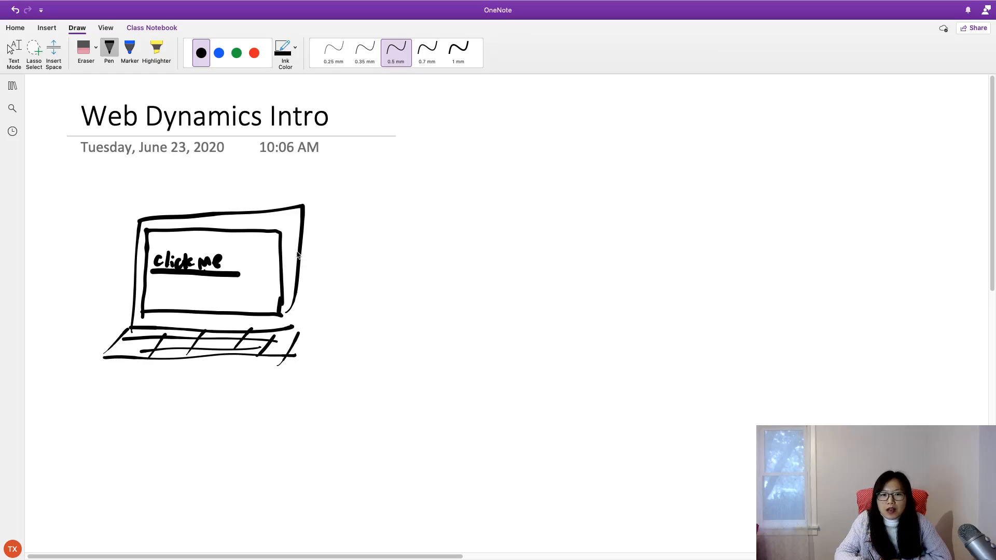
- Draw a long rightward arrow from the laptop with 'HTTP Request' handwritten above it
drag(294, 252, 581, 257)
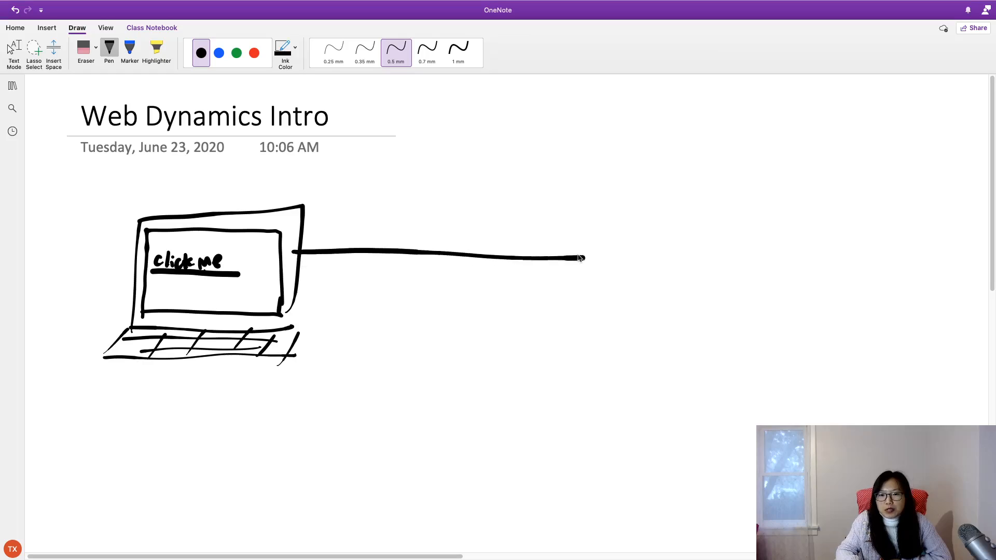
drag(359, 238, 387, 232)
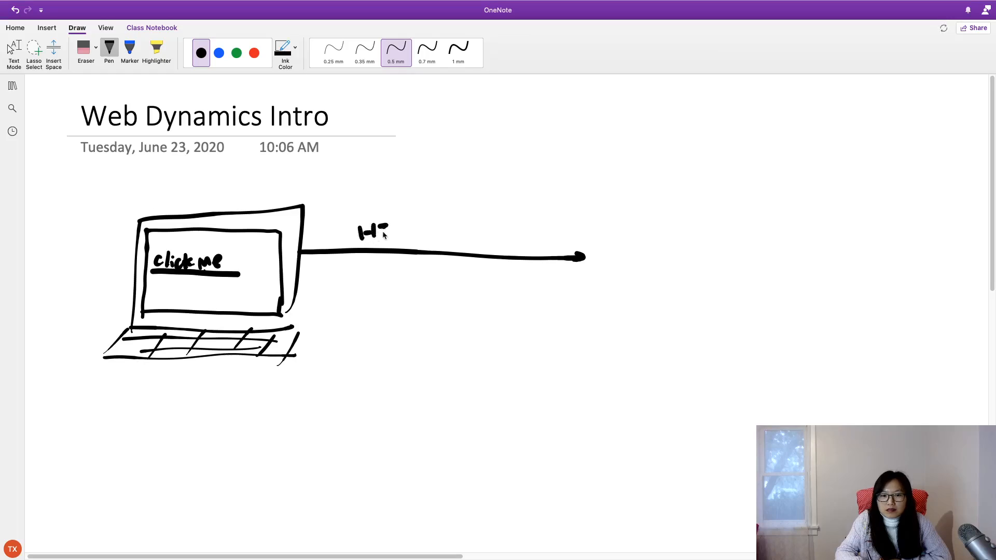
drag(382, 232, 429, 232)
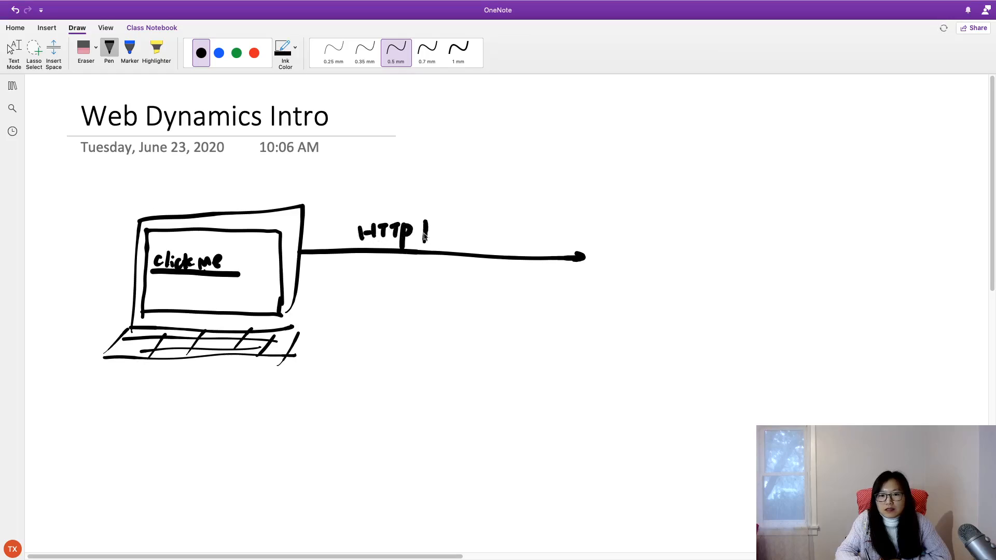
drag(420, 232, 486, 235)
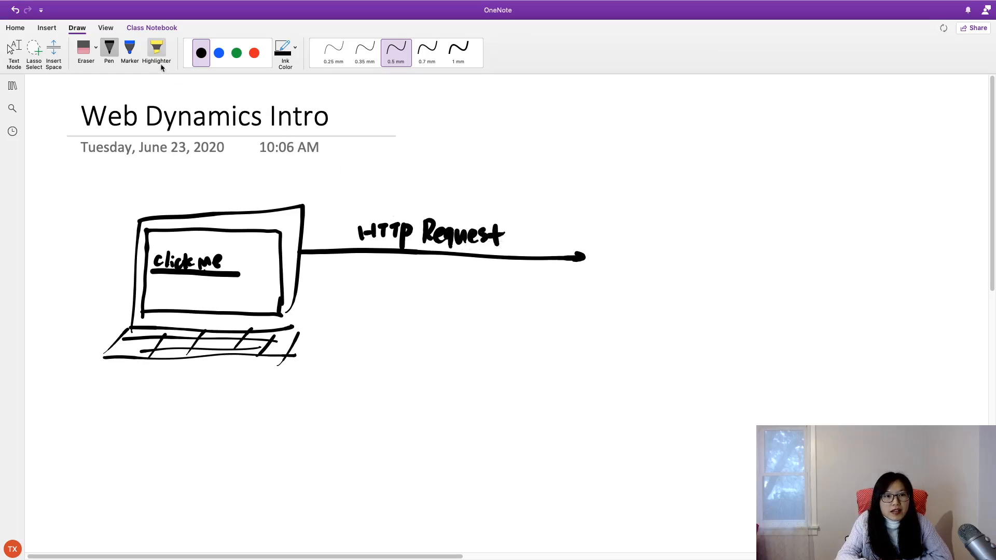
click(364, 48)
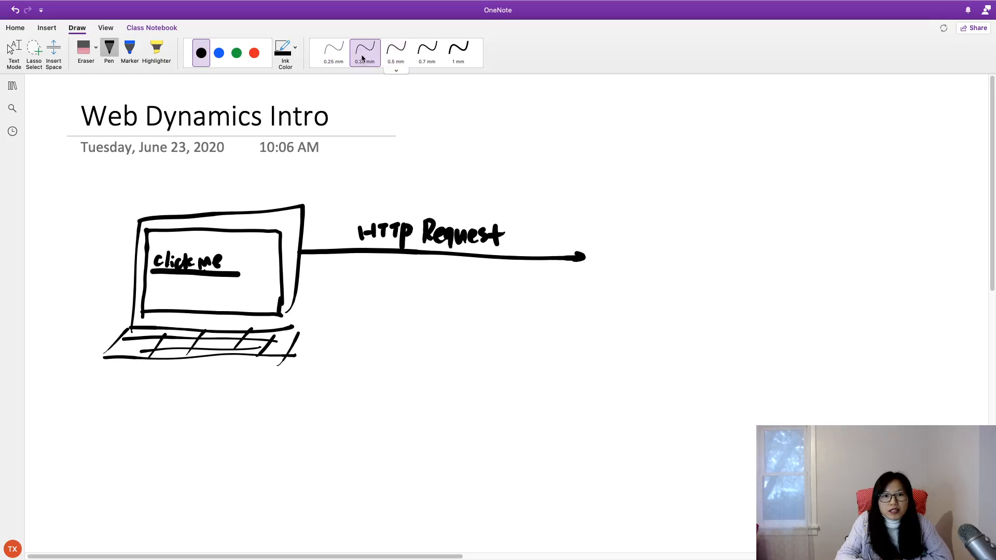
click(294, 47)
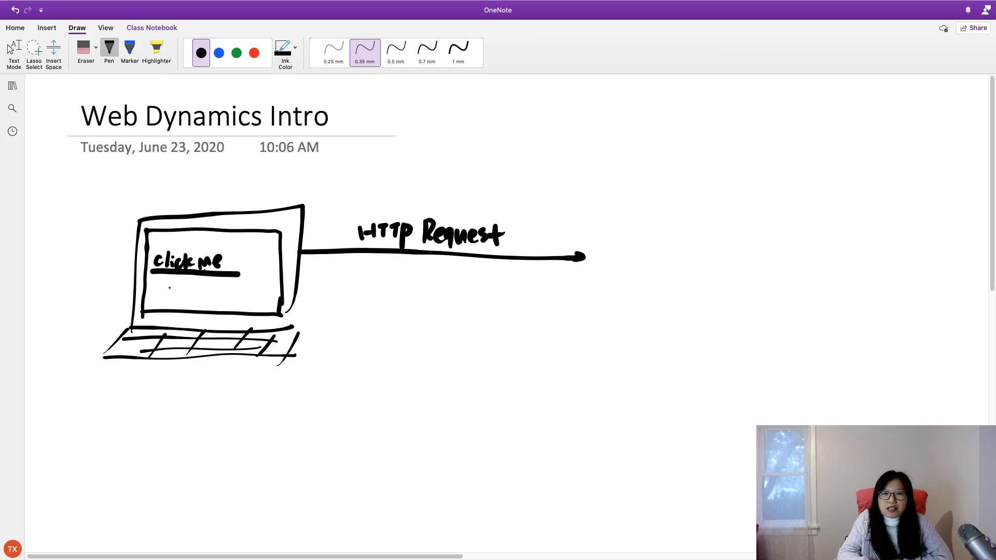
drag(154, 292, 180, 292)
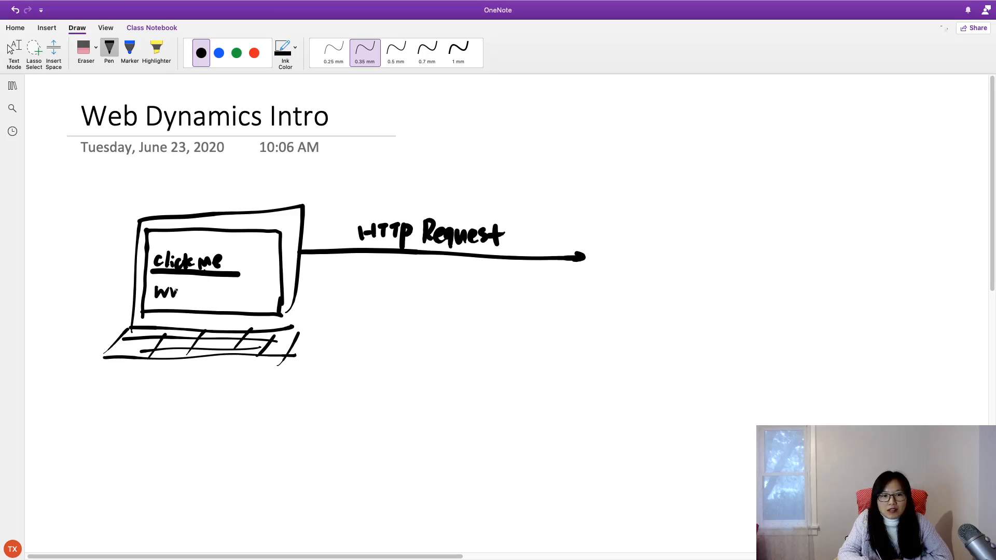
text(www.google.com)
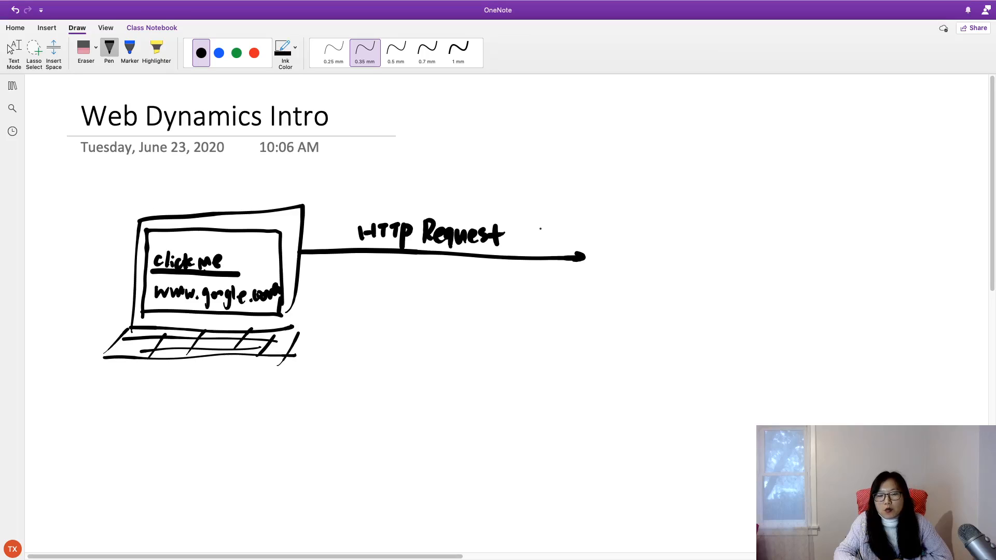
- Write 'HTTP/1.1', 'host' and 'URL' beside the request arrow's tip
drag(539, 219, 541, 206)
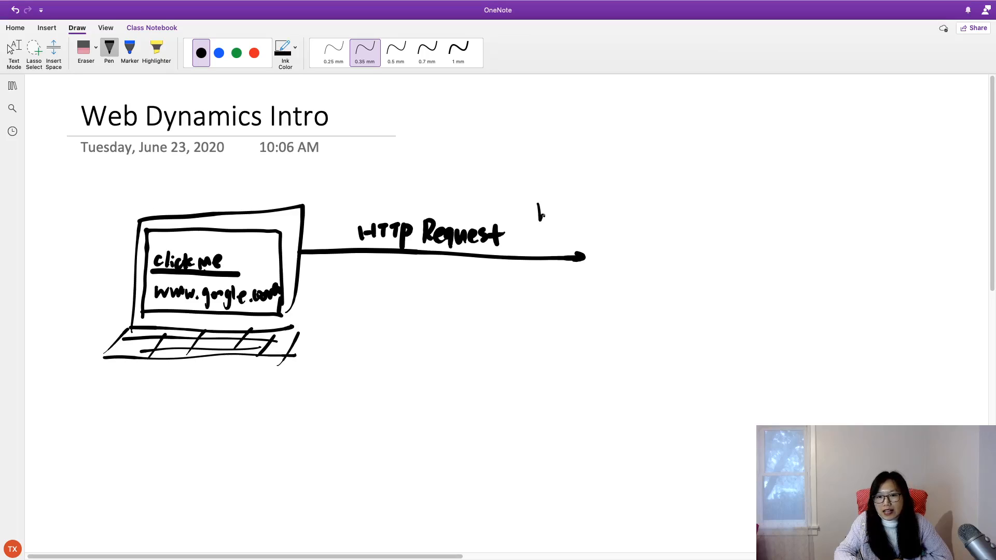
drag(537, 207, 572, 245)
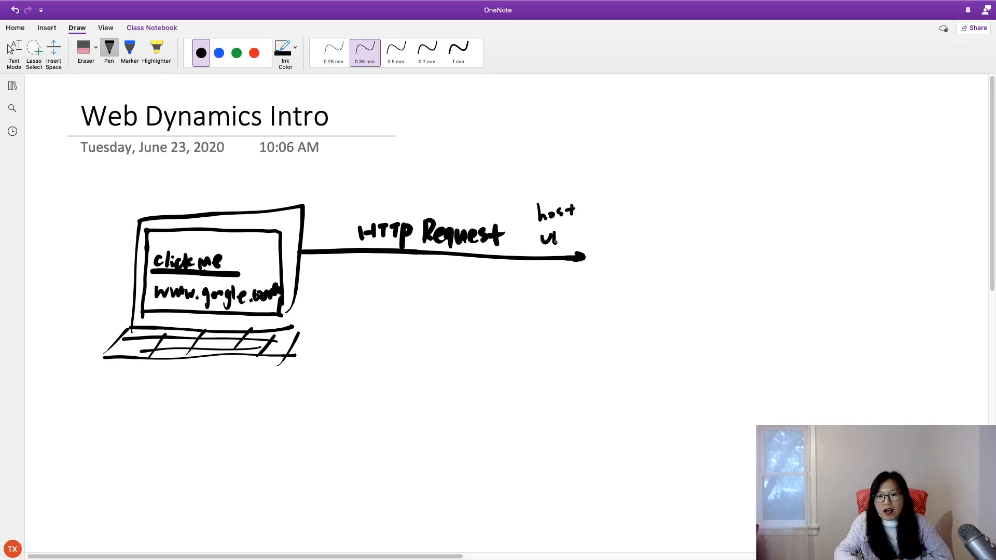
drag(550, 240, 578, 241)
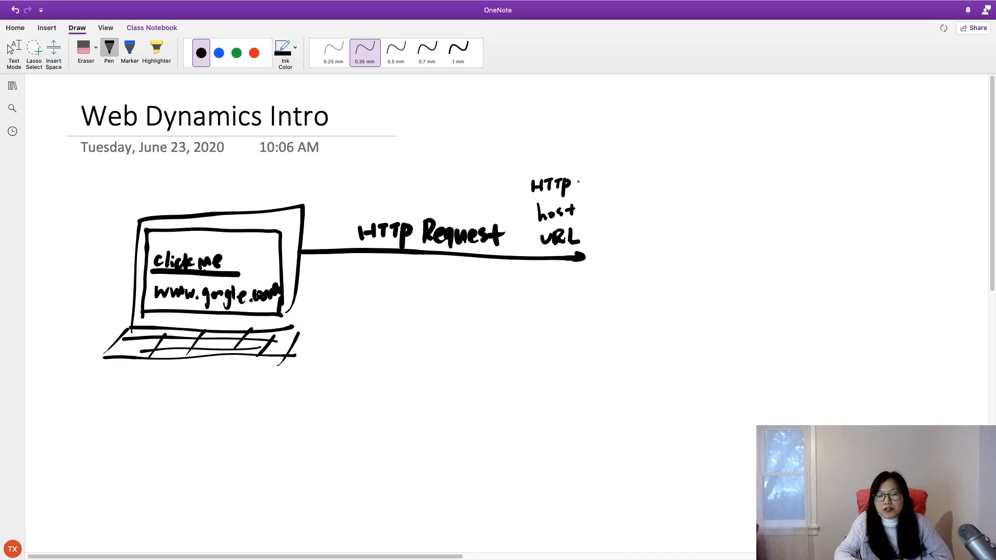
drag(575, 194, 585, 180)
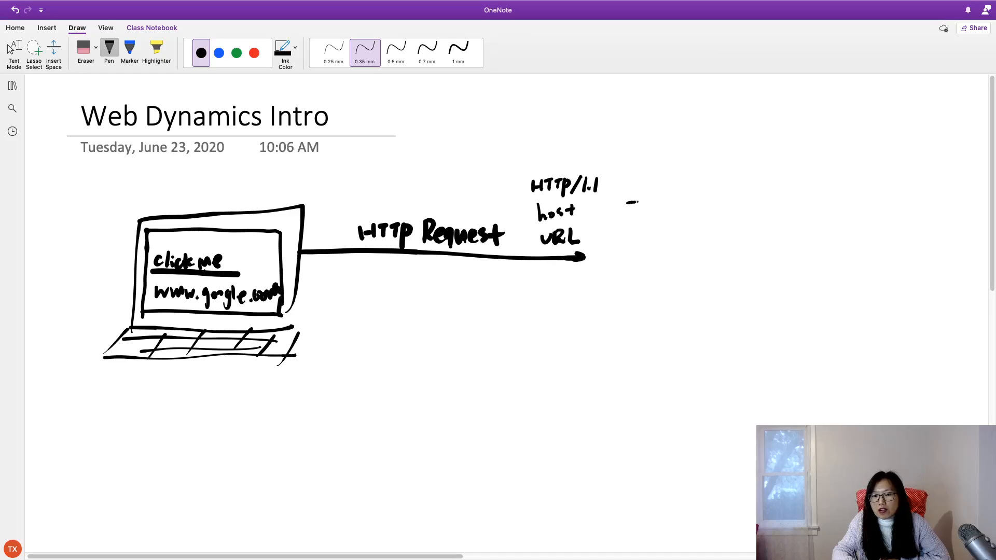
- Draw a server tower labelled 'http server' and circle the HTTP/1.1, host, URL notes
drag(629, 216, 699, 216)
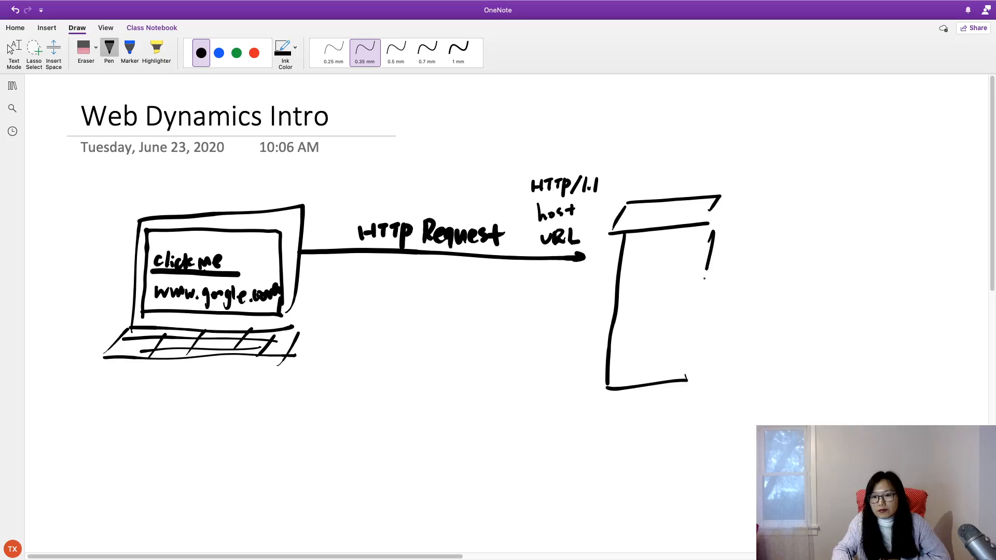
drag(711, 235, 711, 356)
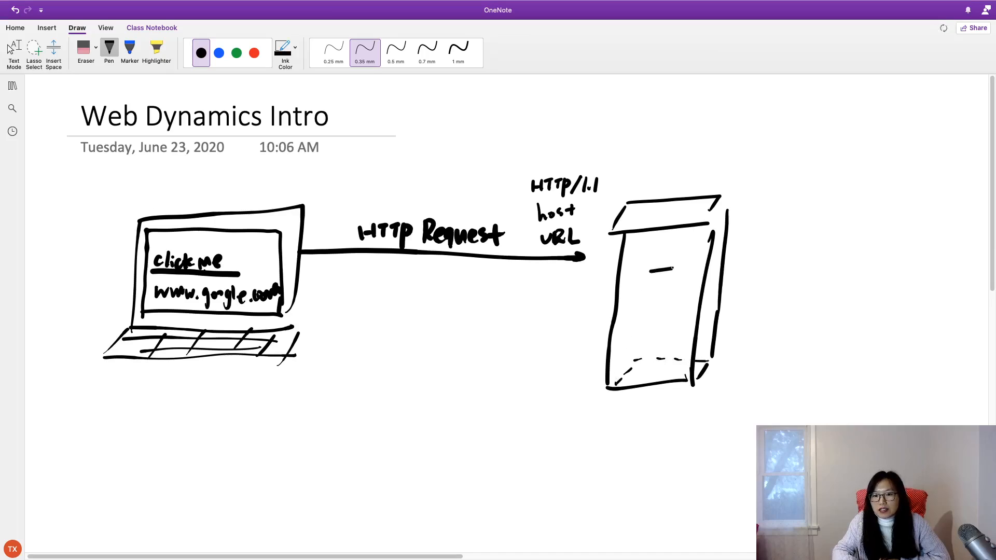
drag(648, 282, 674, 302)
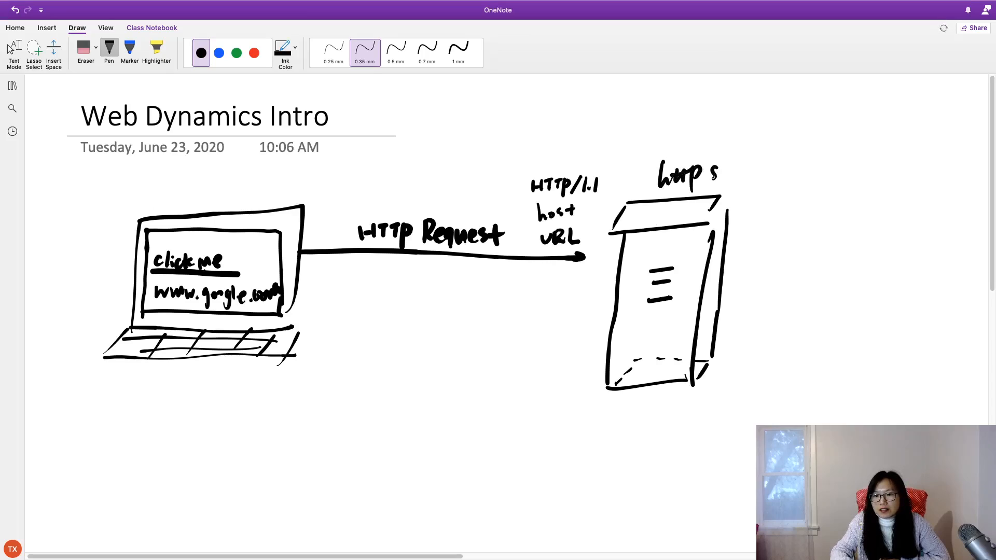
text(server)
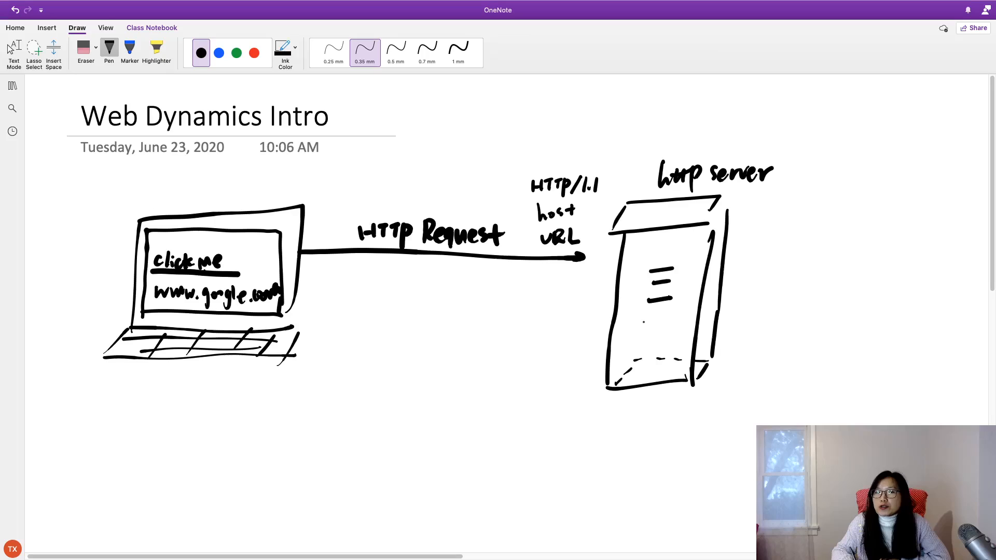
drag(591, 136, 543, 261)
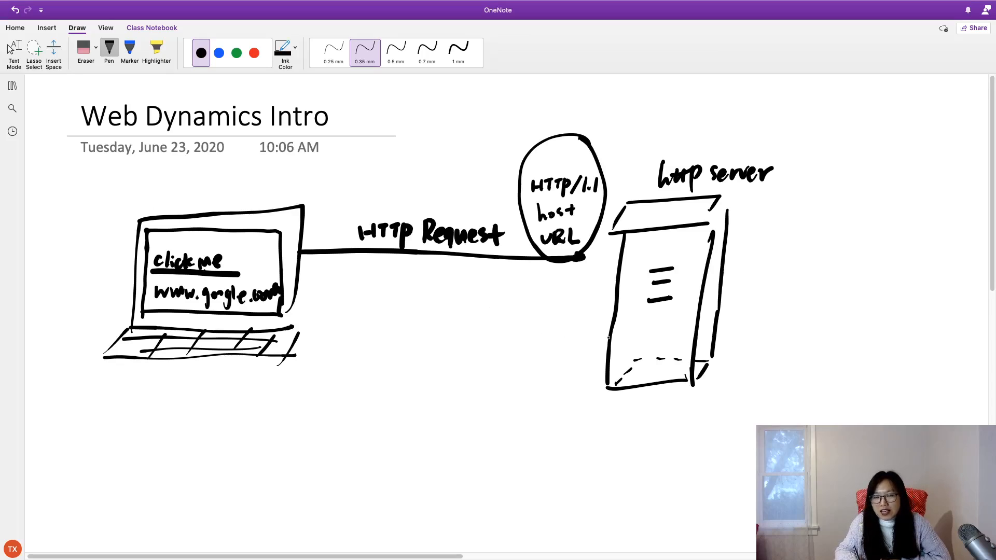
- Draw the 'HTTP Response' arrow back to the laptop and box both arrows
drag(309, 311, 607, 327)
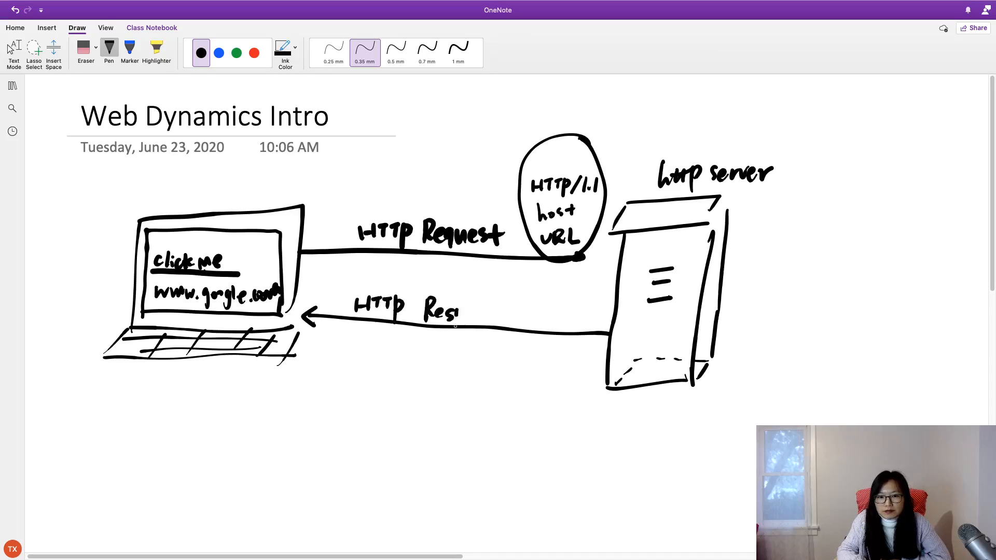
drag(444, 314, 501, 321)
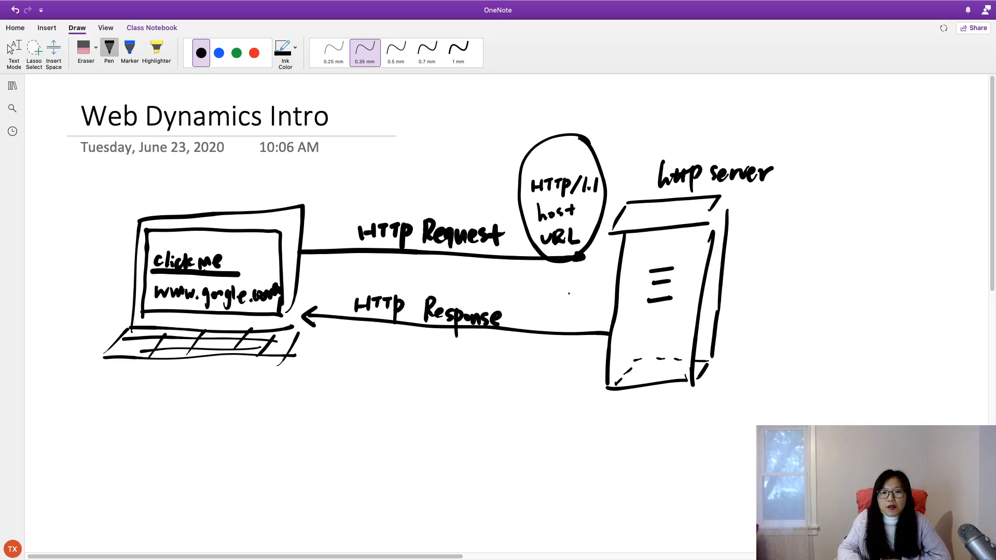
drag(422, 172, 315, 406)
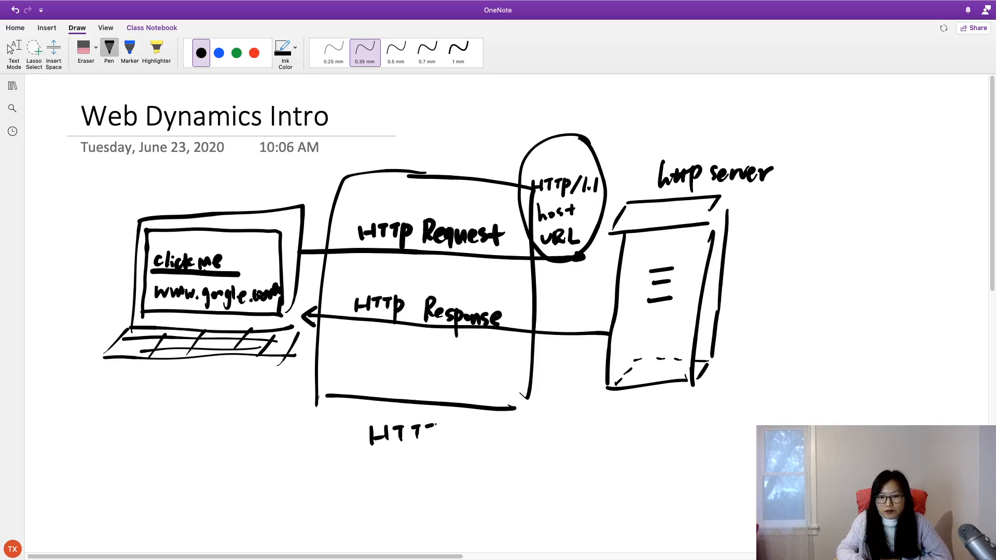
- Write 'HTTP protocol' and 'TCP/IP' below the box, then circle 'Response'
drag(432, 435, 489, 436)
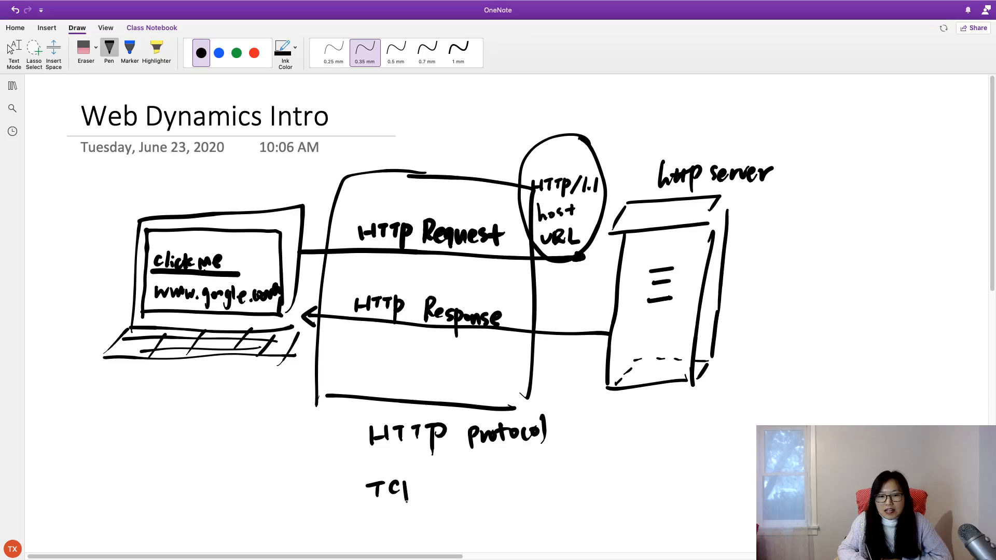
drag(413, 489, 457, 496)
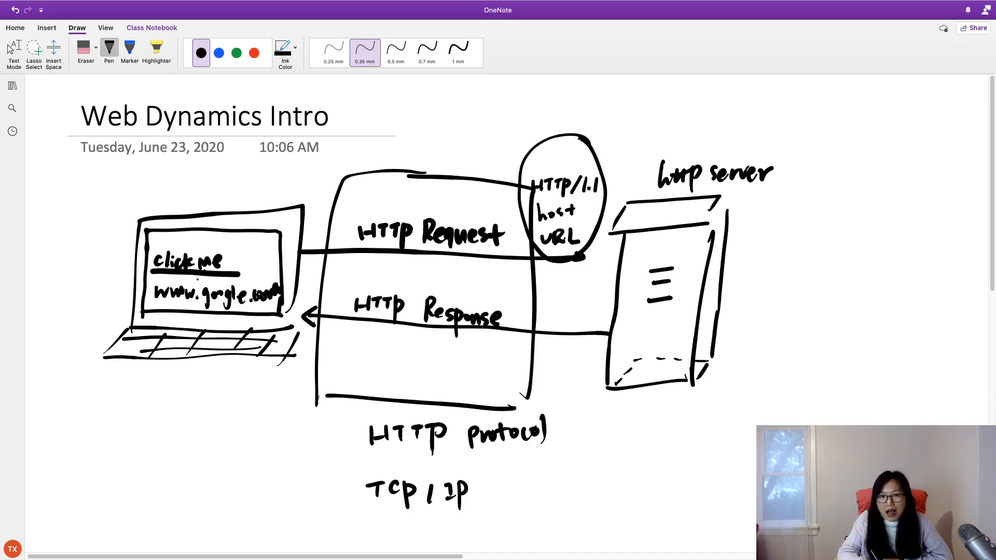
drag(423, 286, 521, 343)
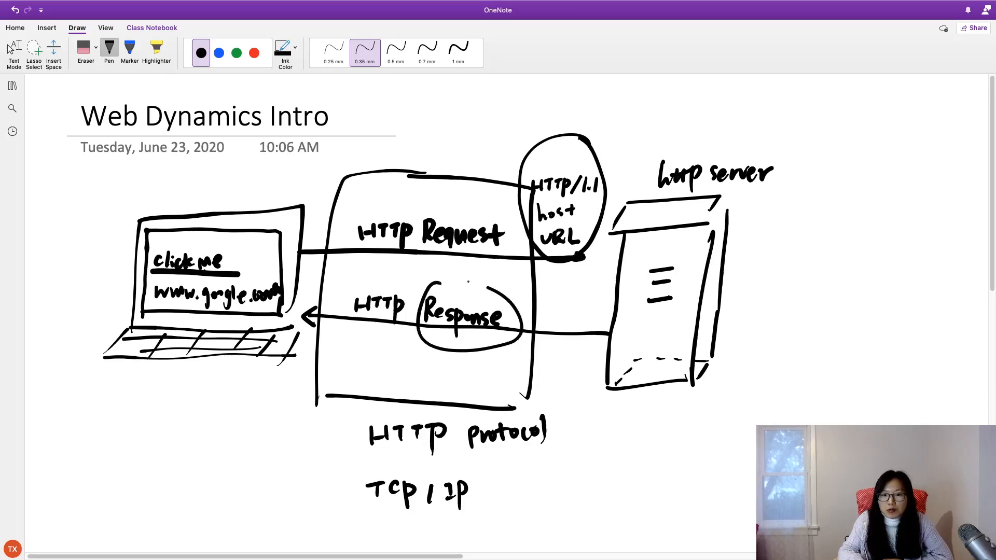